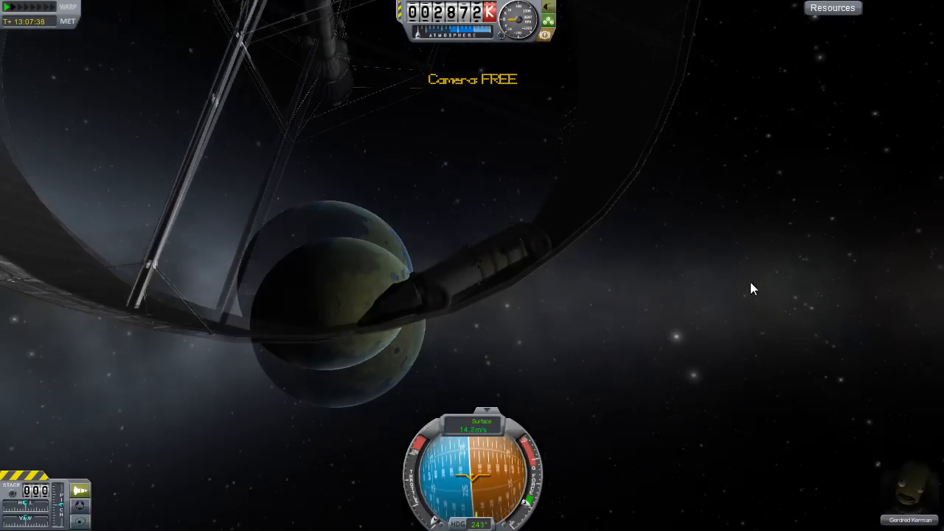
# Step: Switch the camera view to follow the rover driving along the ring's inner floor
pyautogui.press('v')
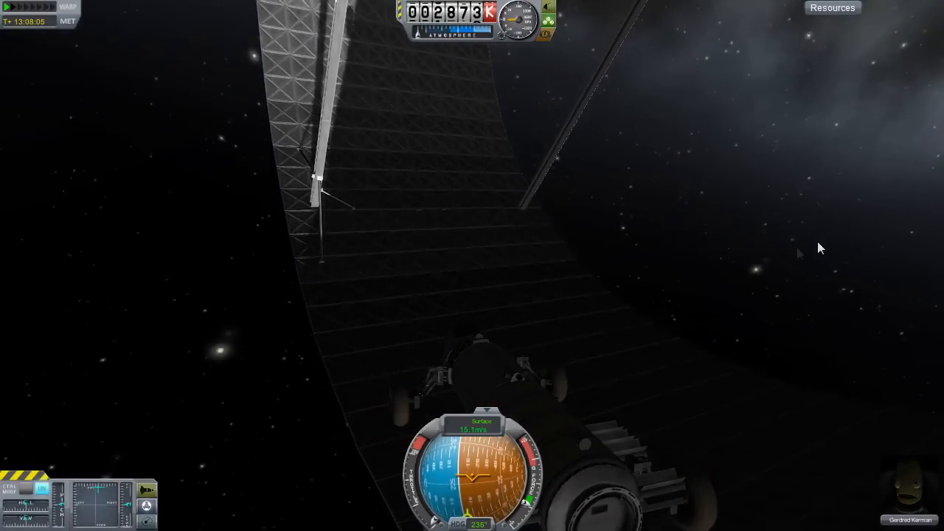
pyautogui.moveTo(754, 266)
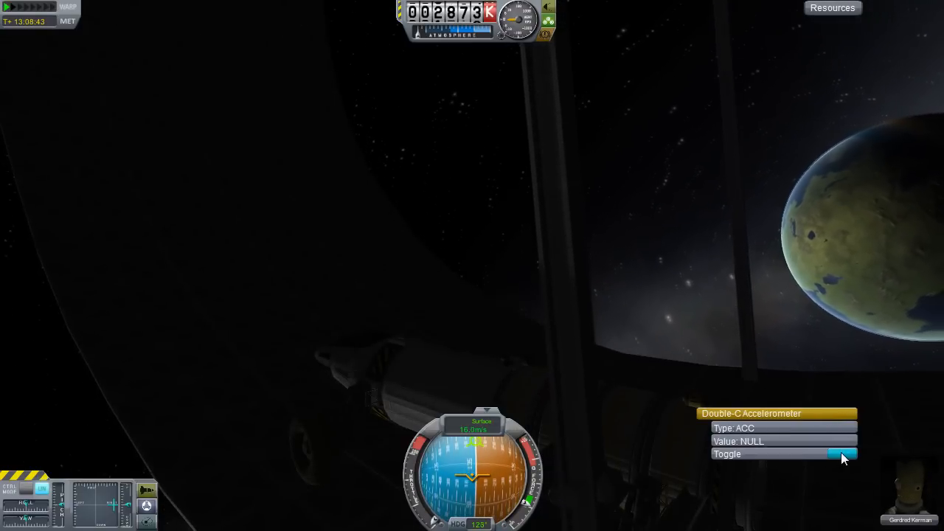
# Step: Toggle on the Double-C Accelerometer readout, showing about 0.07g
pyautogui.click(843, 453)
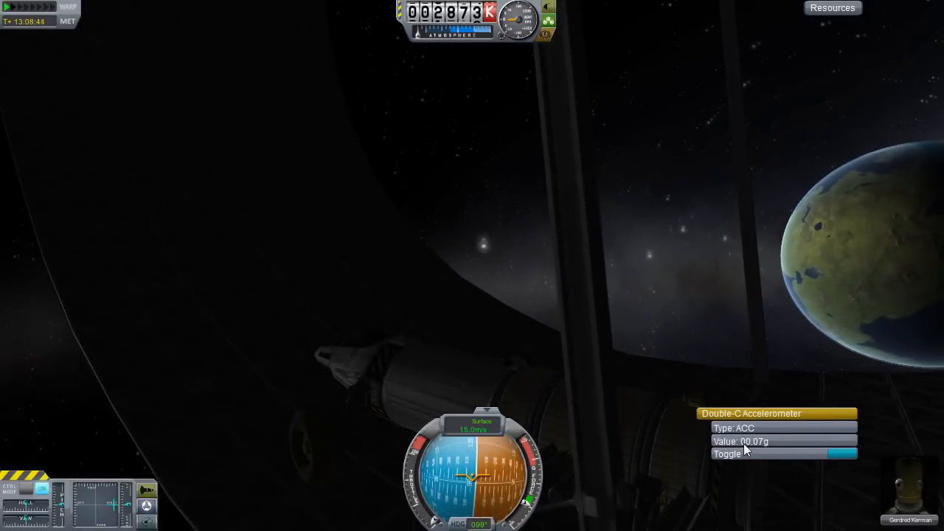